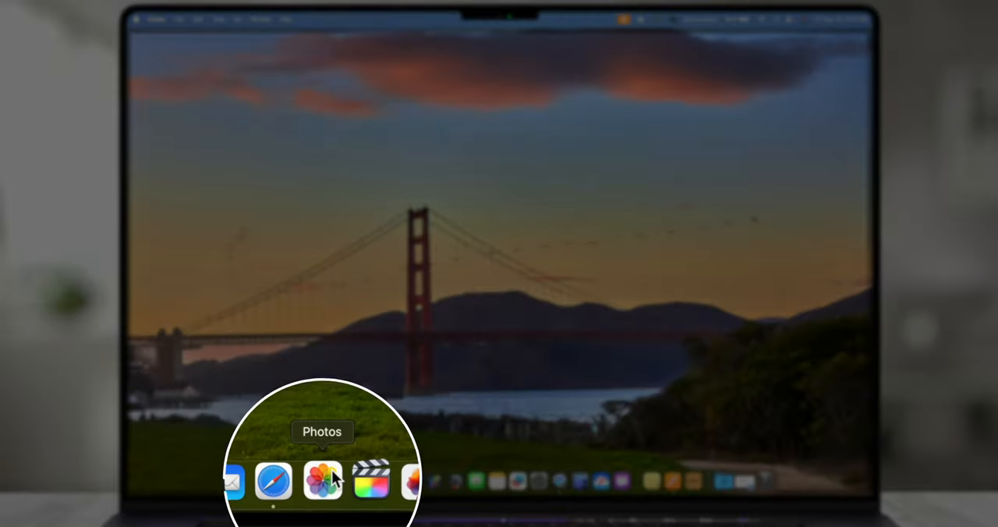
Step: Launch Photos from the Dock and browse down through the Muir Woods library photos
left_click(322, 480)
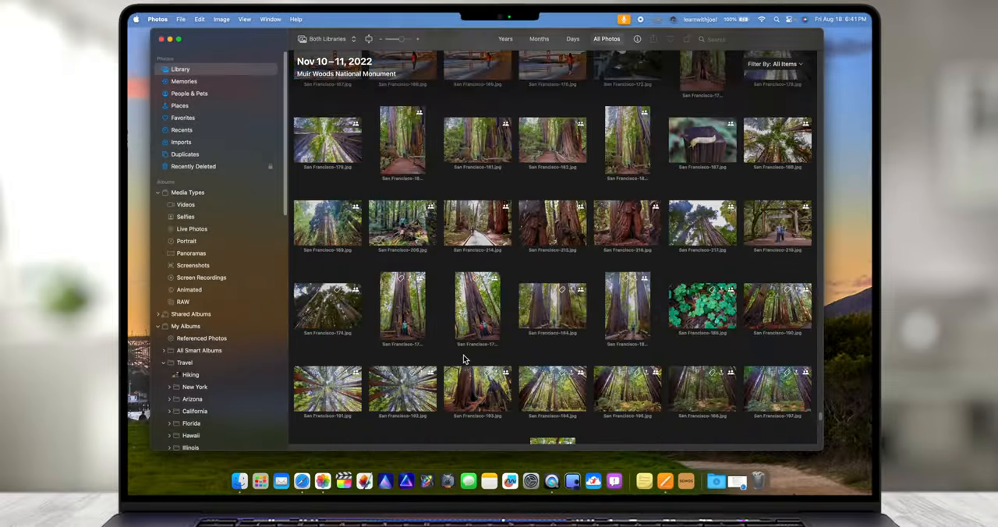
scroll("down", 3)
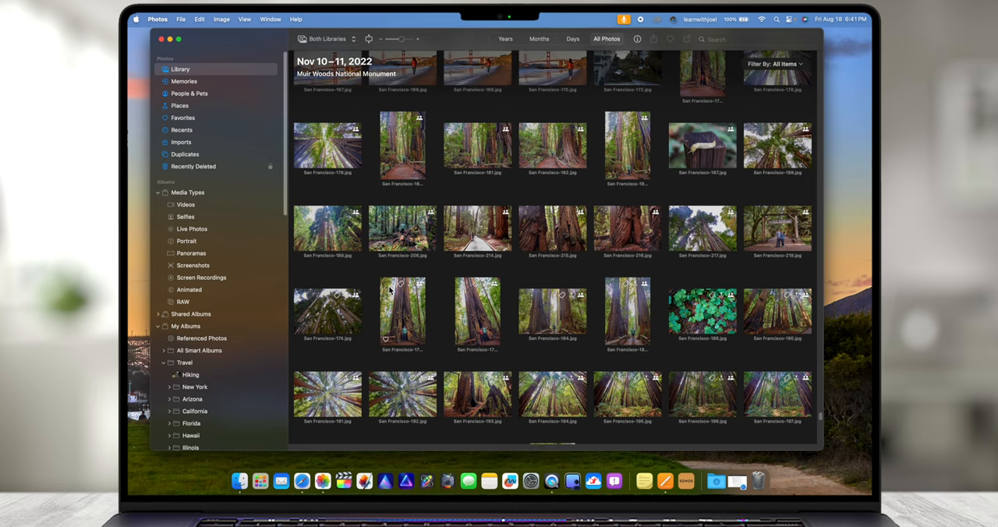
mouse_move(389, 268)
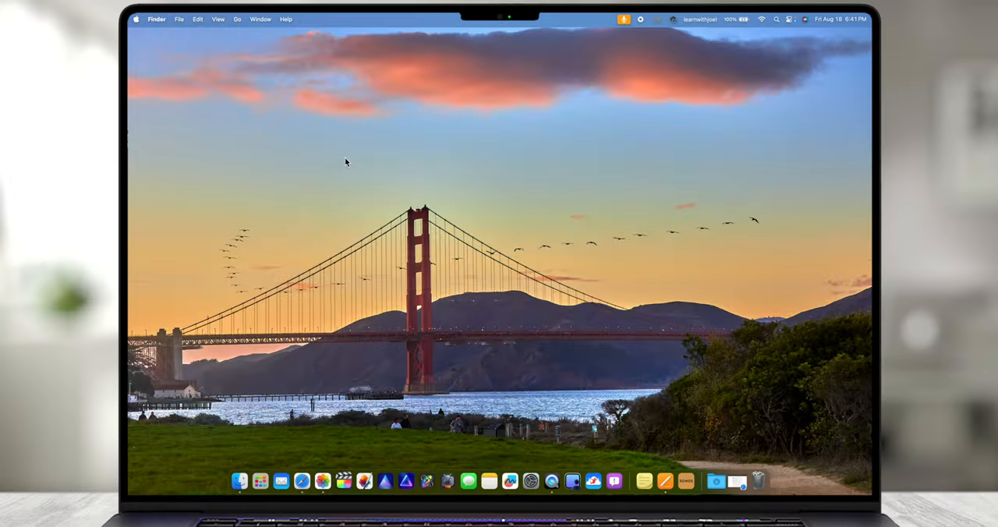
mouse_move(452, 205)
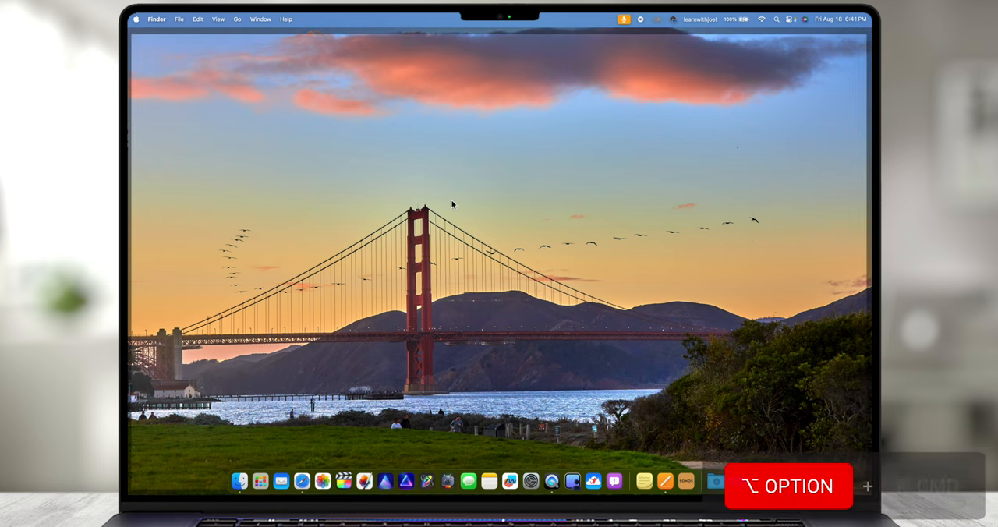
Step: Relaunch Photos with Option+Command held to reach the Repair Library prompt
key("cmd")
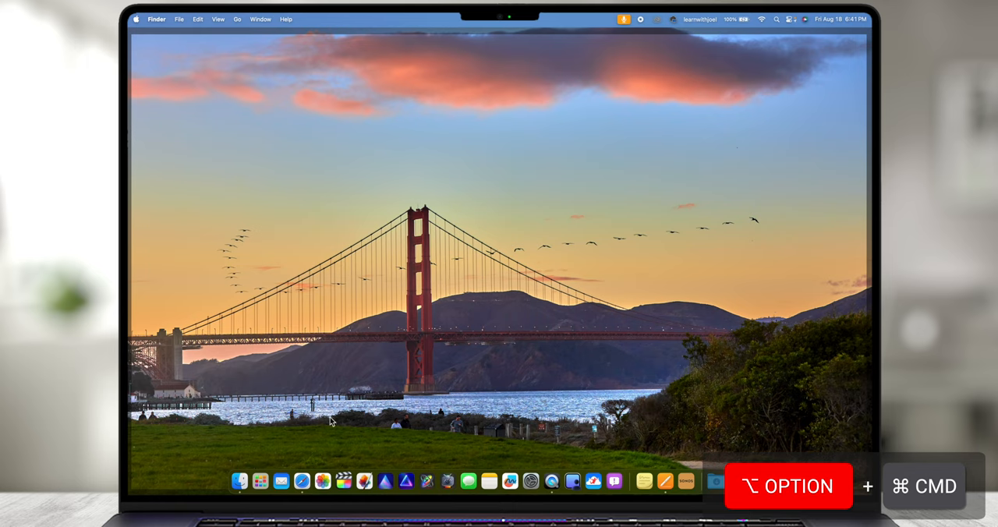
left_click(321, 481)
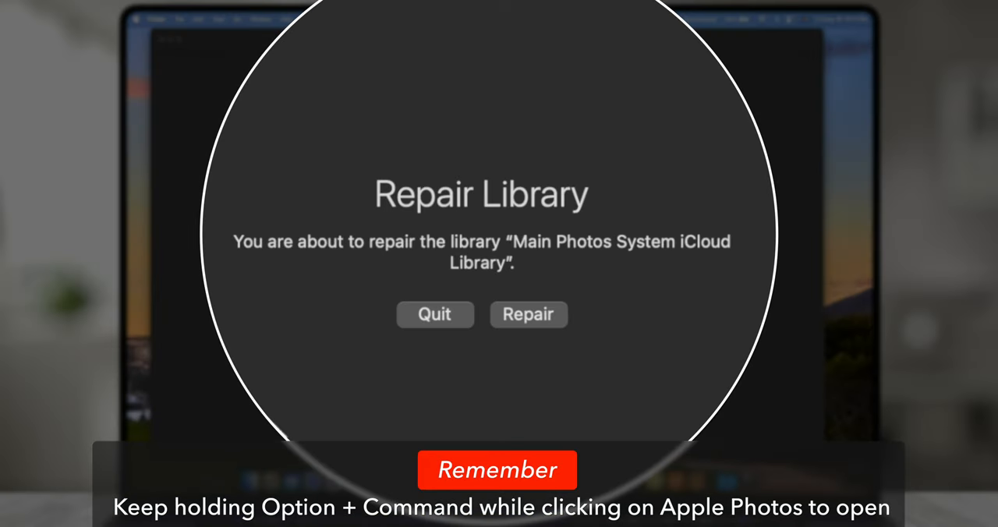
mouse_move(264, 293)
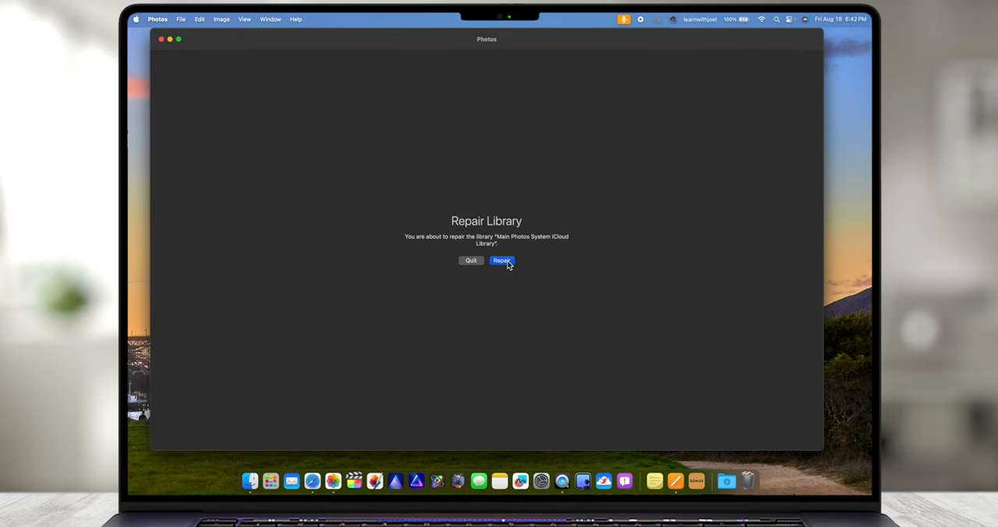
Step: Choose Repair for the Main Photos System iCloud Library, bringing up the password prompt
left_click(502, 261)
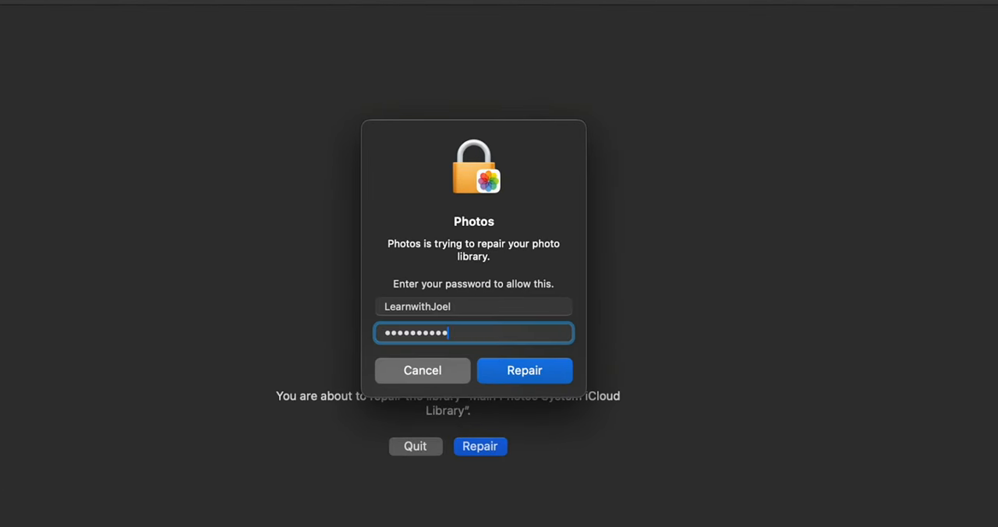
Step: Authorize the library repair with the account password so the repair begins
left_click(524, 371)
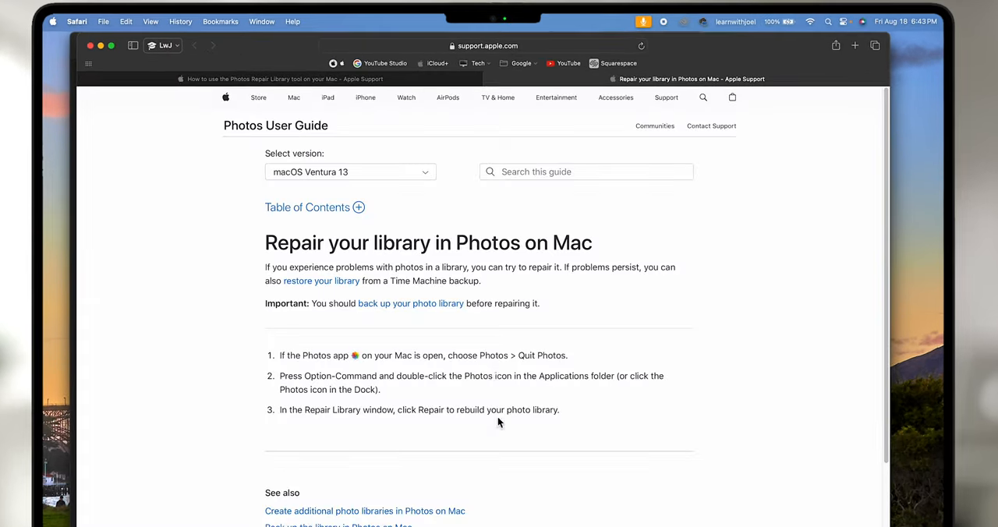
scroll("down", 3)
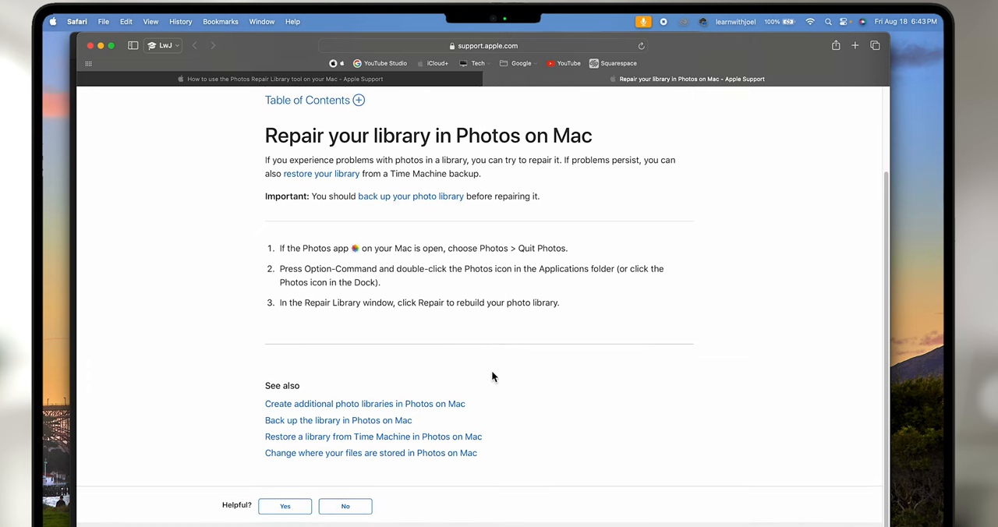
mouse_move(407, 269)
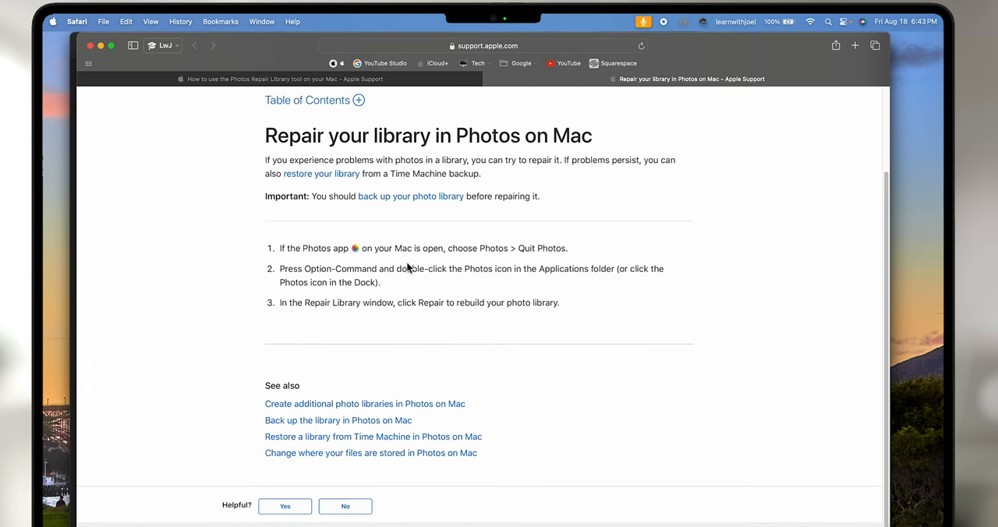
mouse_move(521, 293)
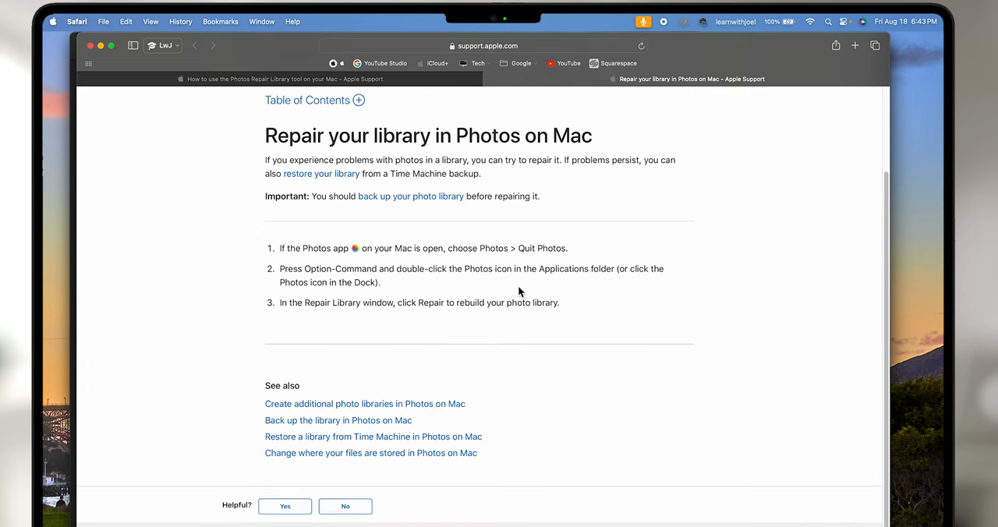
mouse_move(449, 284)
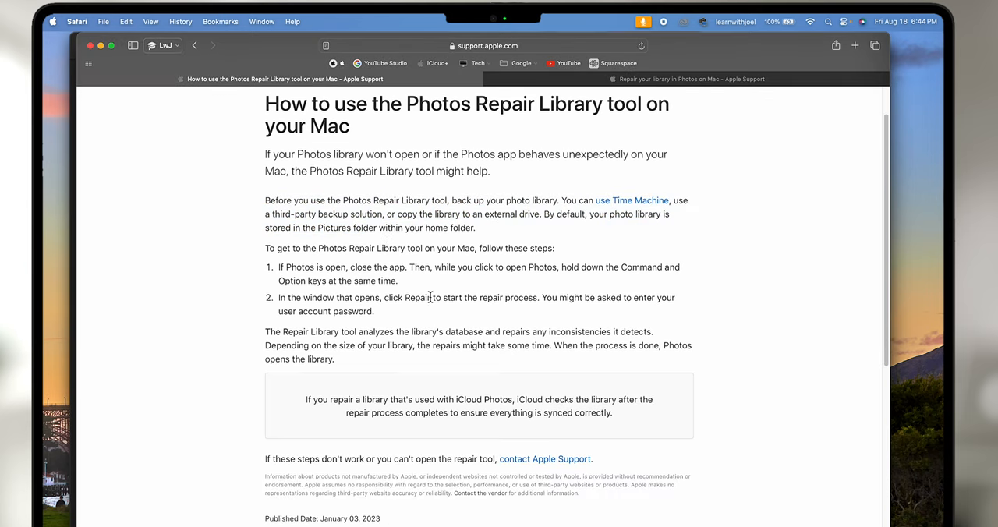
Step: Highlight the repair-tool steps in the Apple support article, then clear the highlight and read on
left_click_drag(265, 234, 374, 296)
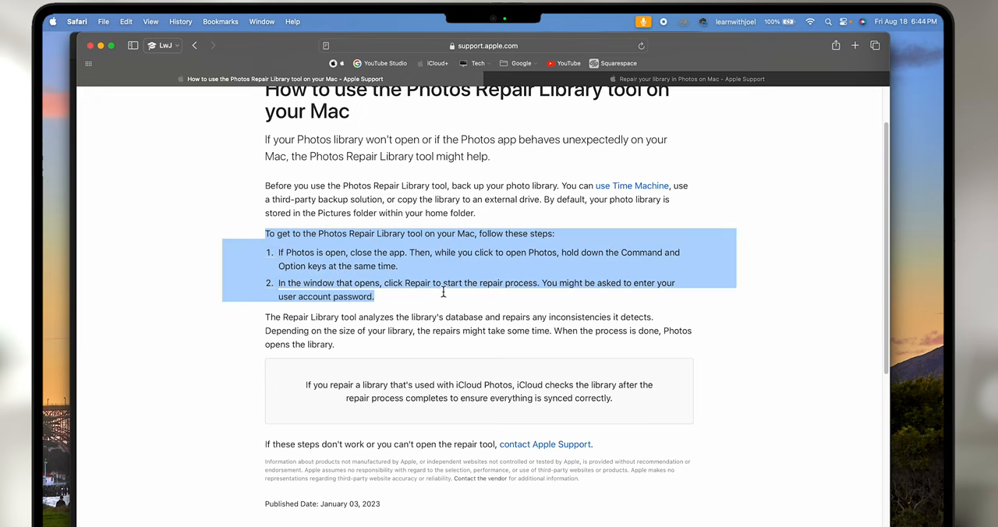
mouse_move(451, 295)
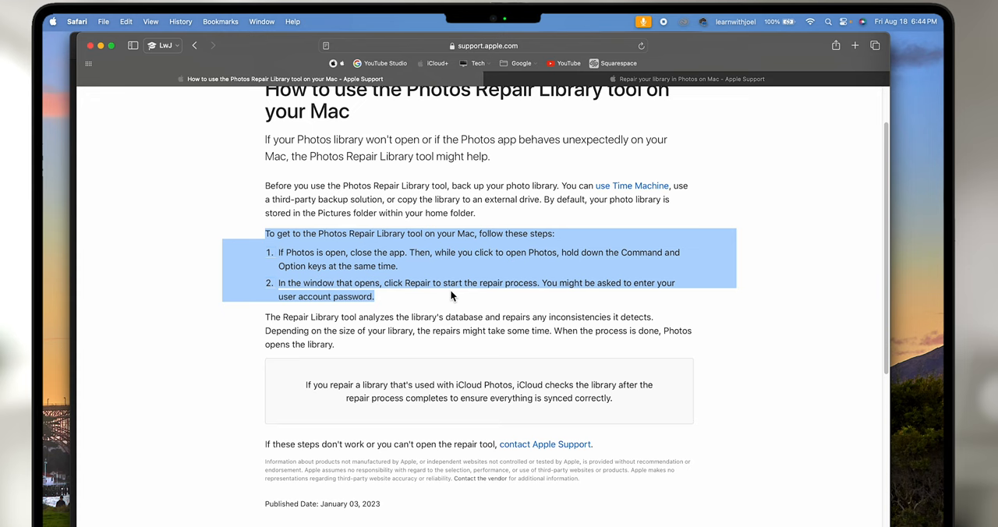
left_click(450, 296)
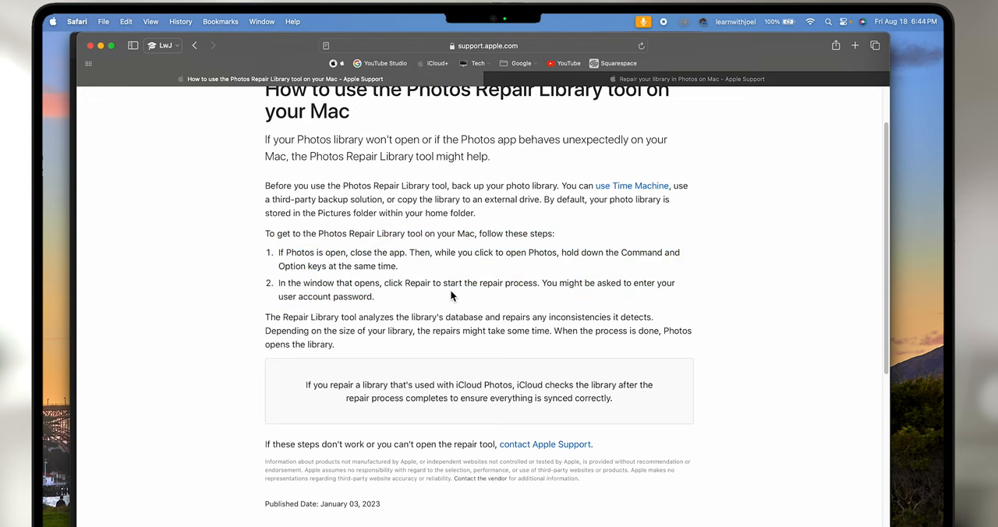
scroll("down", 3)
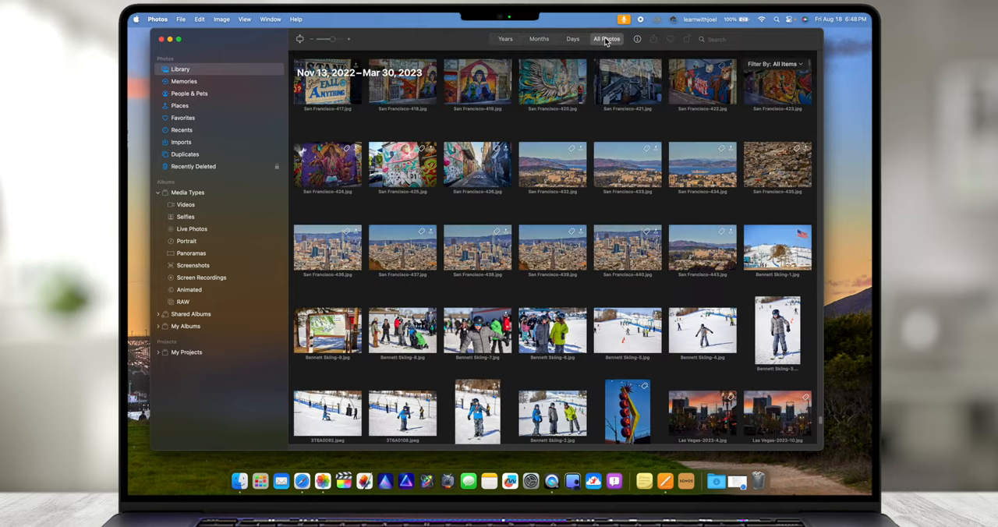
Step: Scroll to the end of All Photos to see 26,646 photos, 18 videos restoring from iCloud
scroll("down", 3)
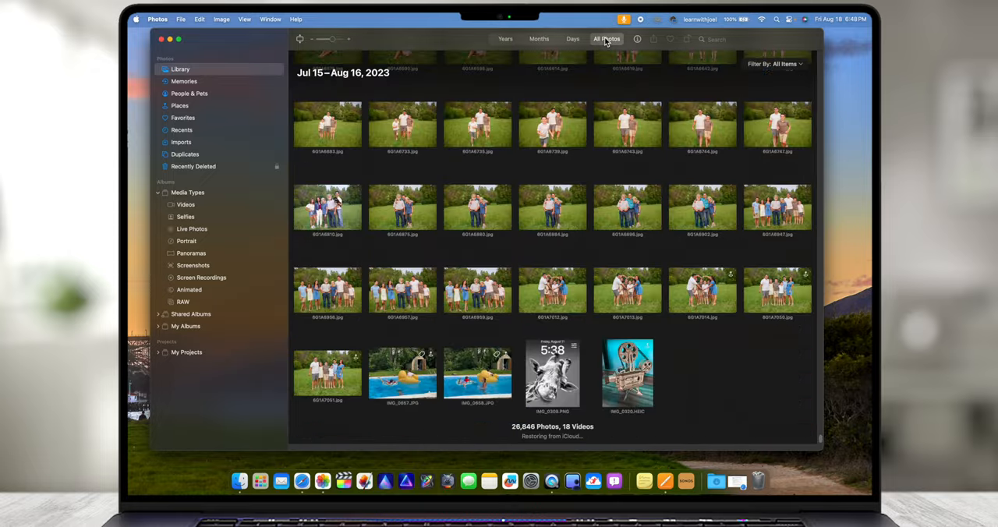